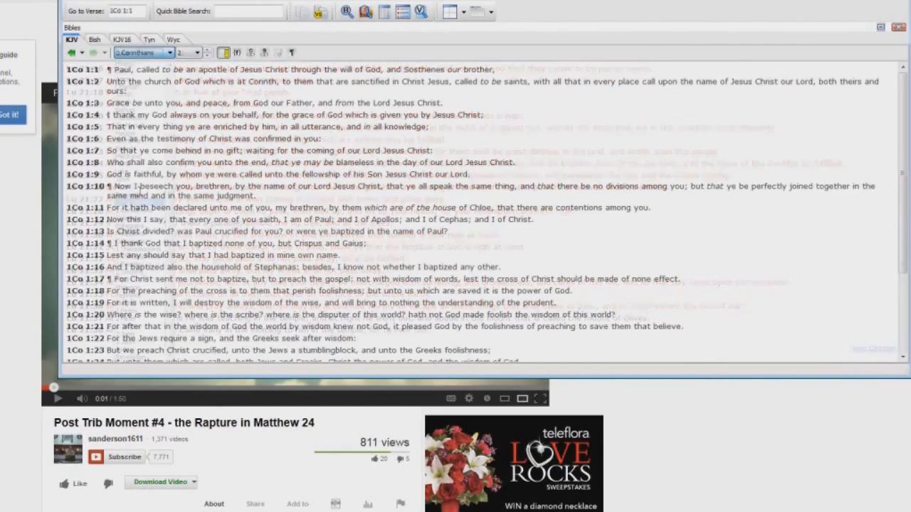
Open 1 Corinthians 15 and scroll down to verses 51–58 on the last trump
left_click(200, 52)
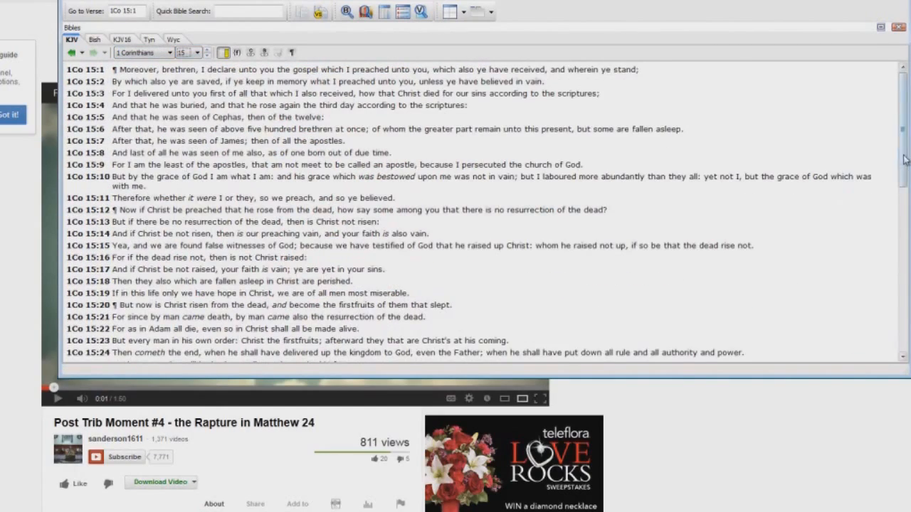
scroll("down", 3)
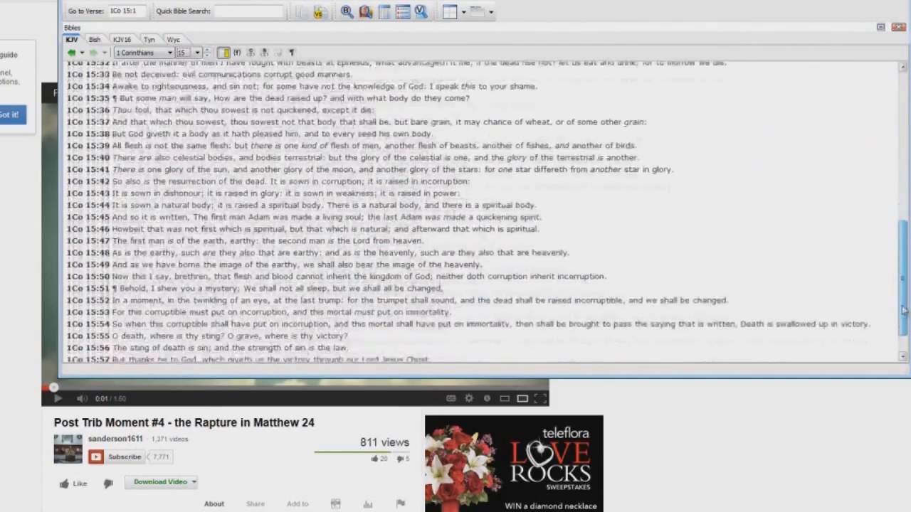
scroll("down", 3)
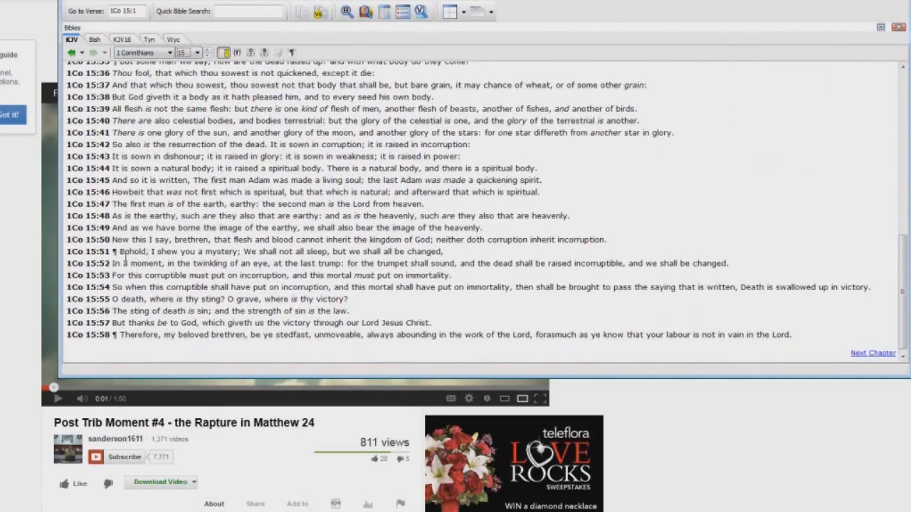
double_click(178, 252)
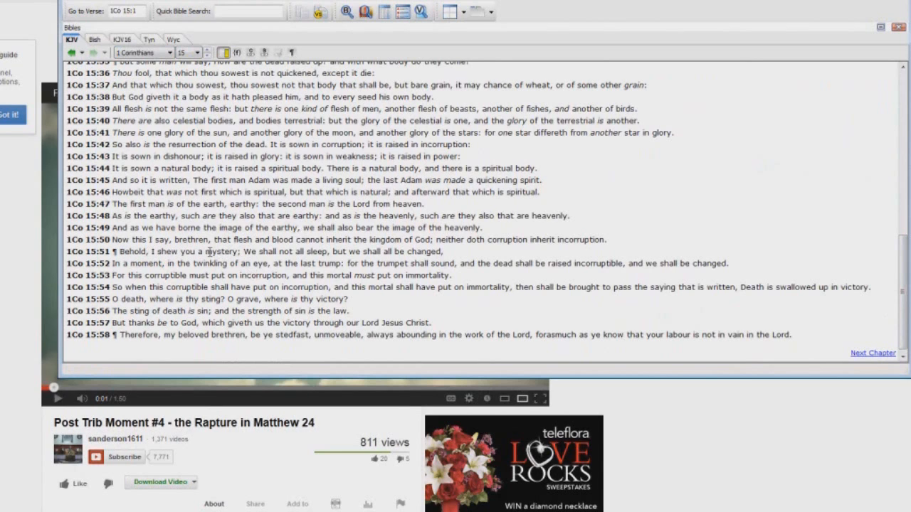
double_click(222, 251)
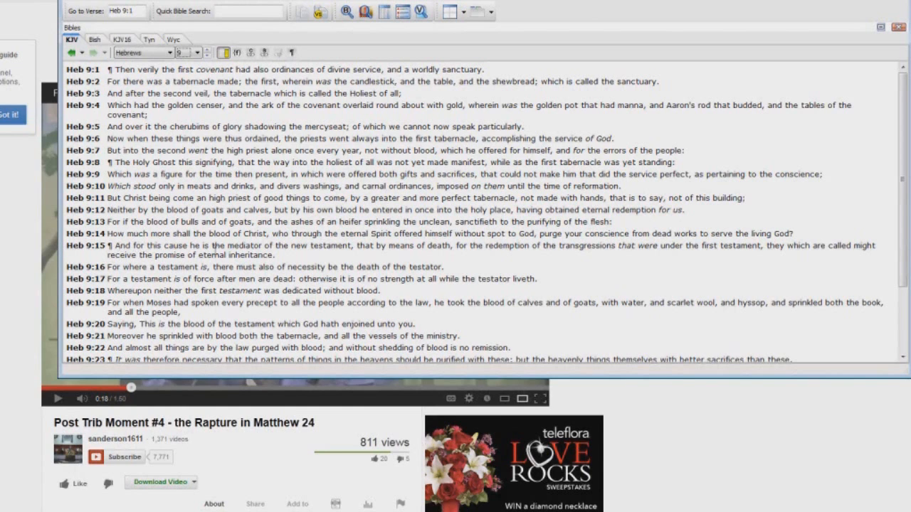
Mark 'mediator of the new testament' in Hebrews 9:15, then 'after men are dead' in 9:17
left_click_drag(191, 245, 355, 245)
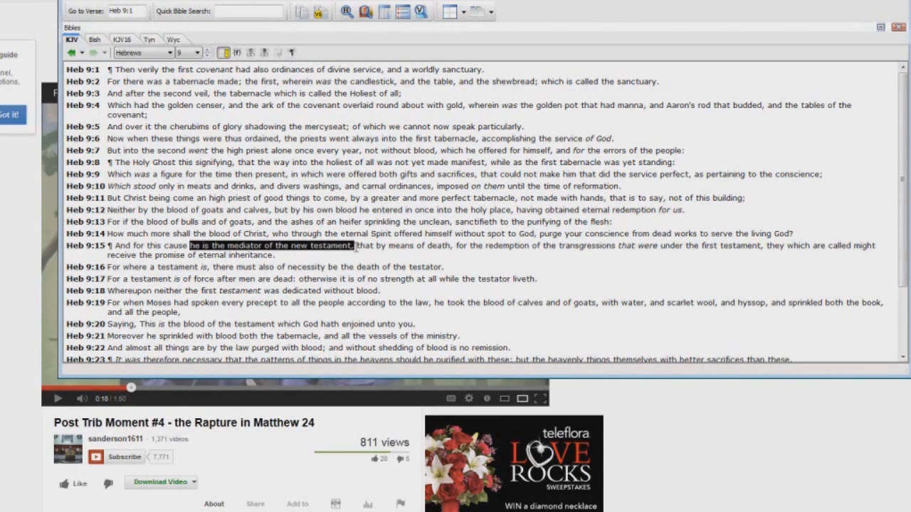
mouse_move(373, 291)
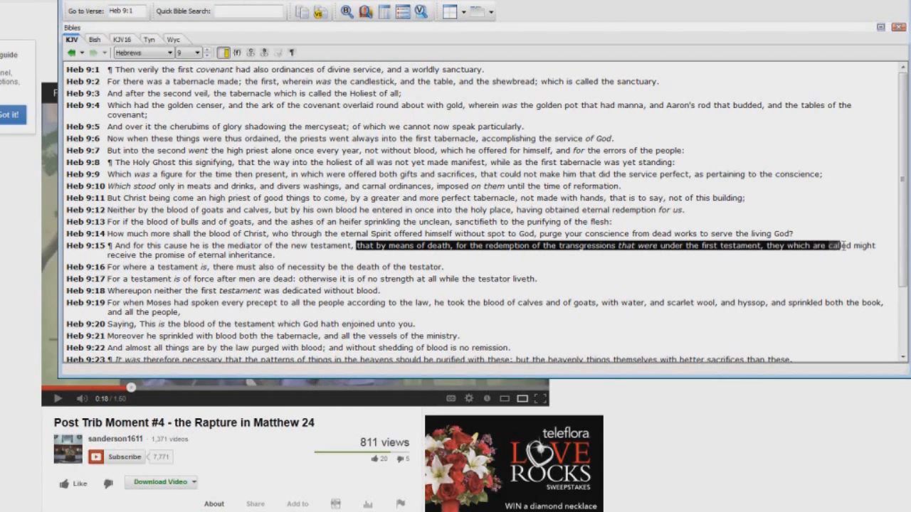
left_click_drag(840, 245, 277, 255)
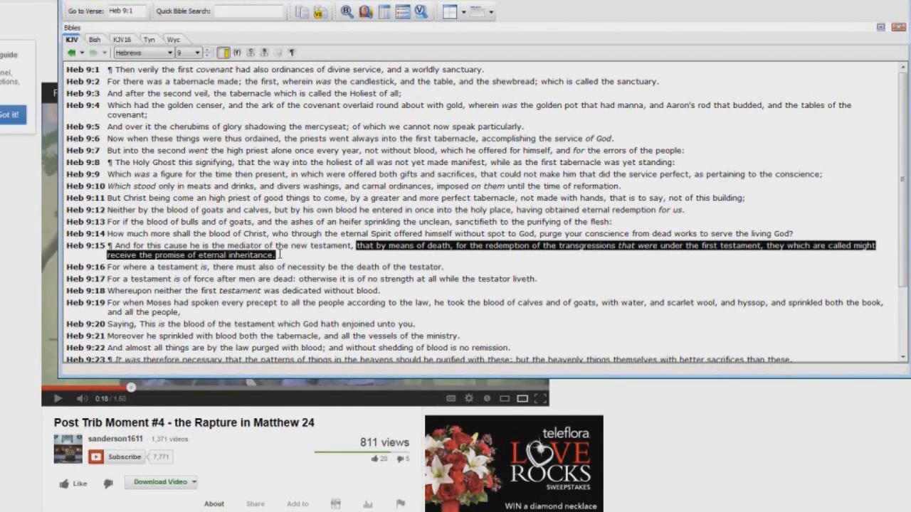
left_click(114, 266)
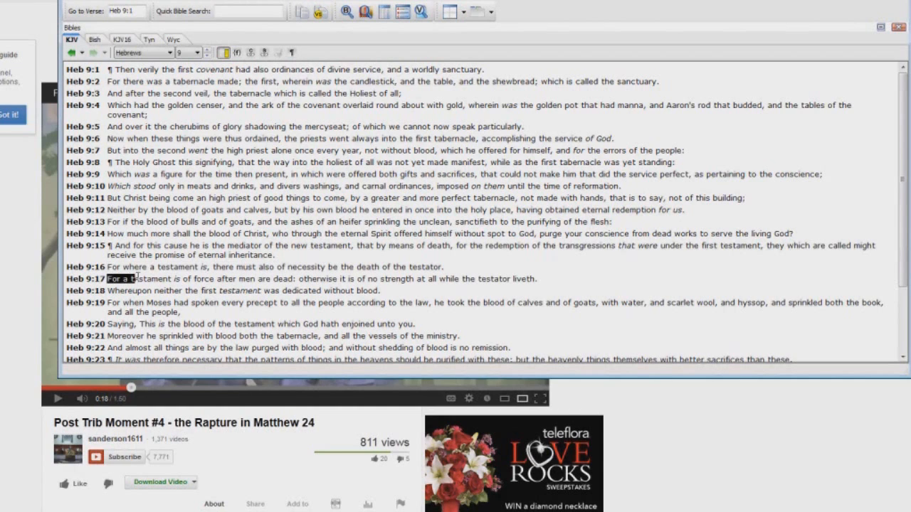
left_click_drag(106, 278, 214, 279)
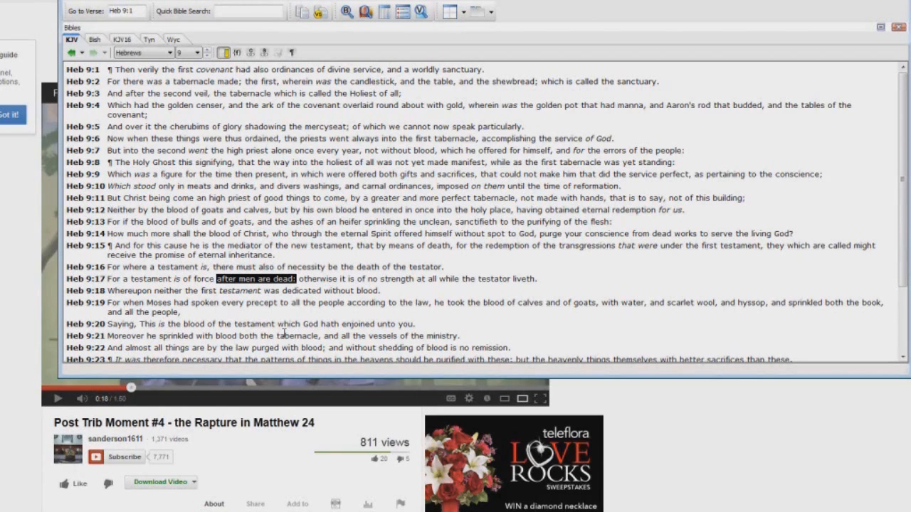
mouse_move(173, 125)
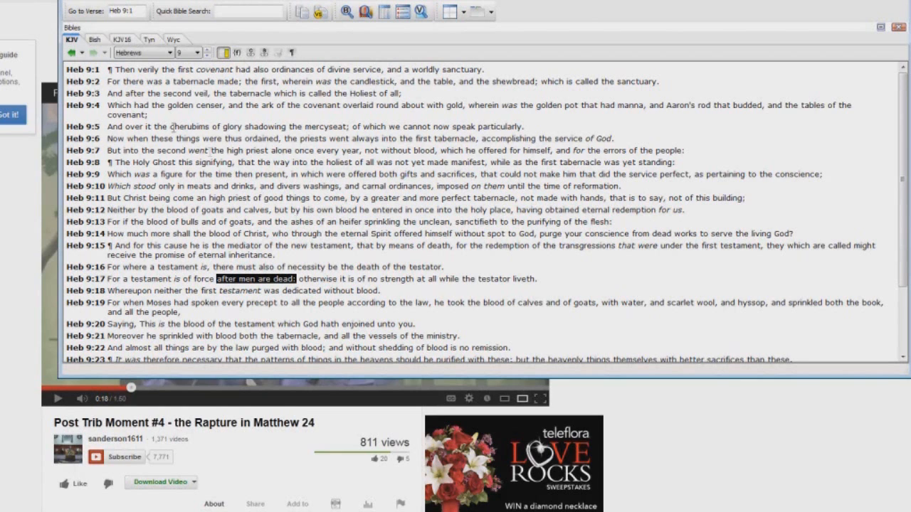
left_click(169, 53)
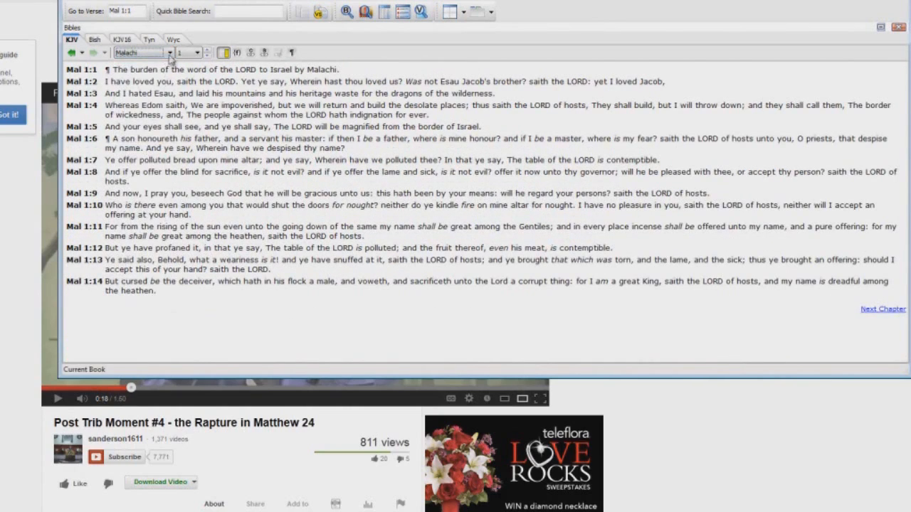
Open Matthew 24 and mark 'Judaea' in verse 16
left_click(167, 52)
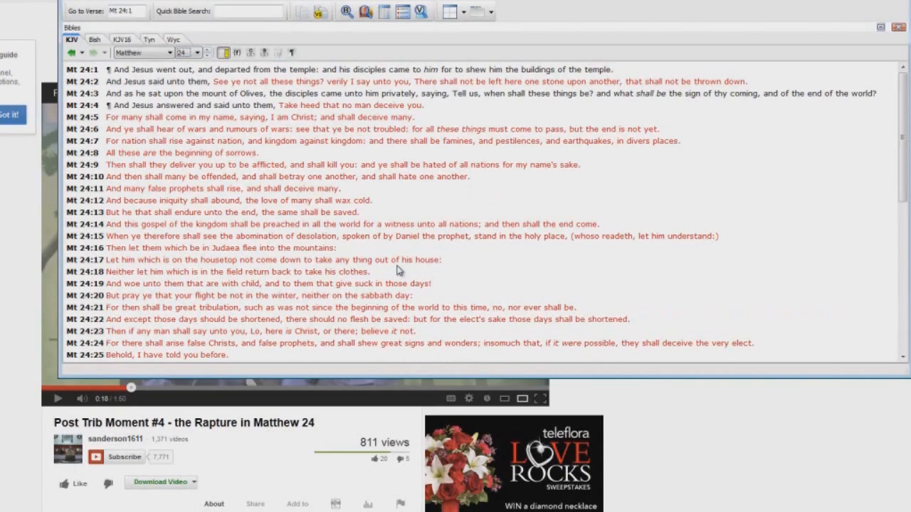
mouse_move(397, 265)
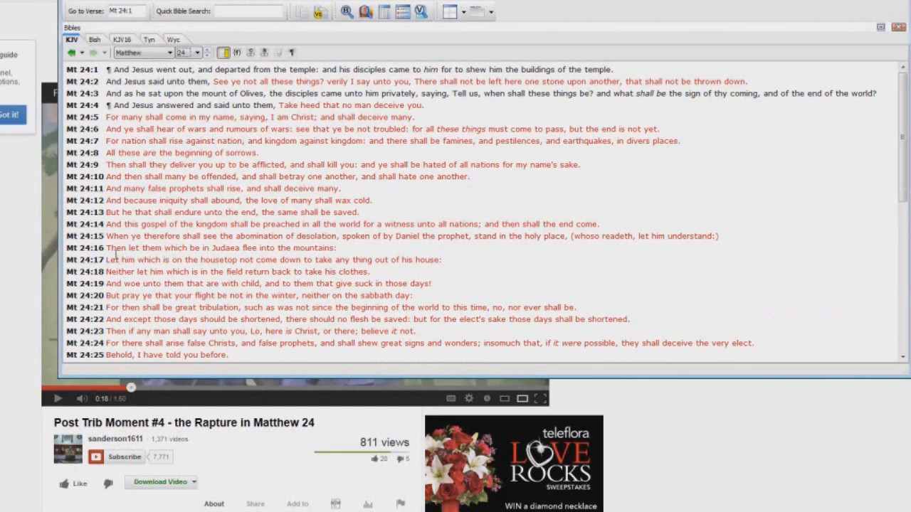
left_click_drag(105, 248, 162, 248)
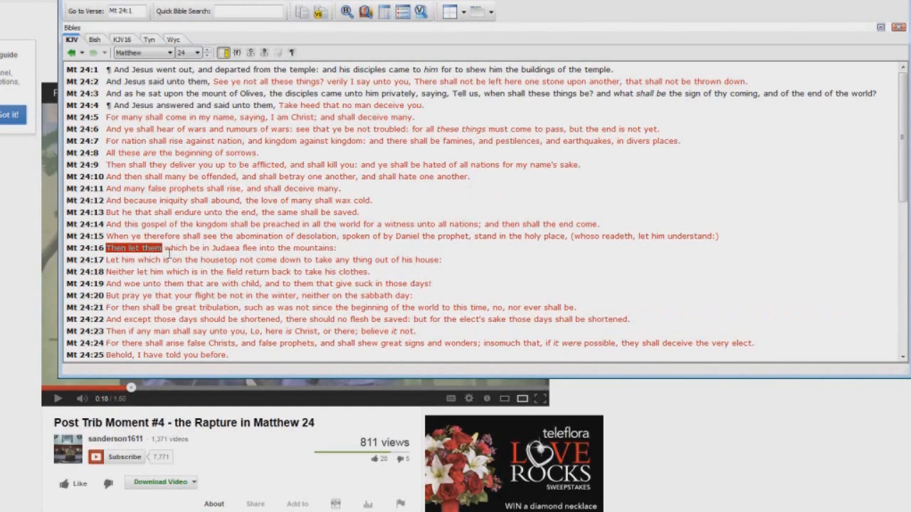
left_click_drag(106, 248, 334, 247)
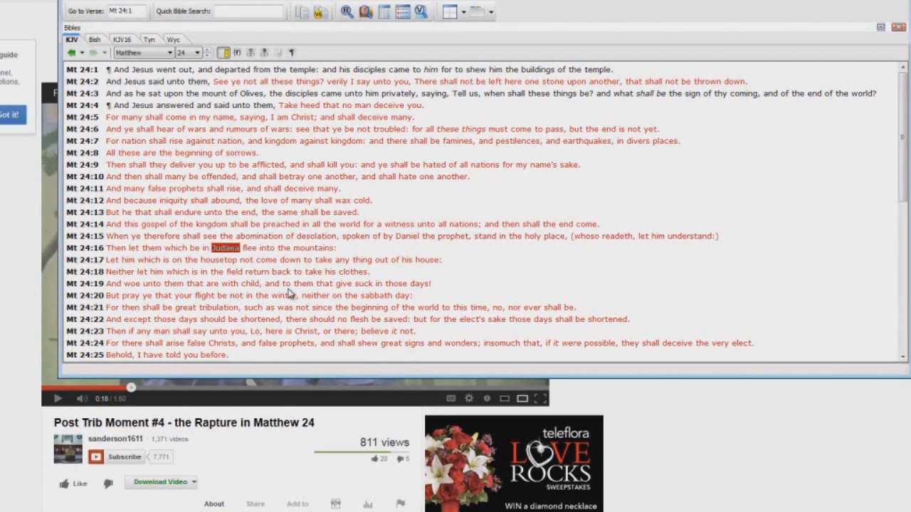
mouse_move(289, 286)
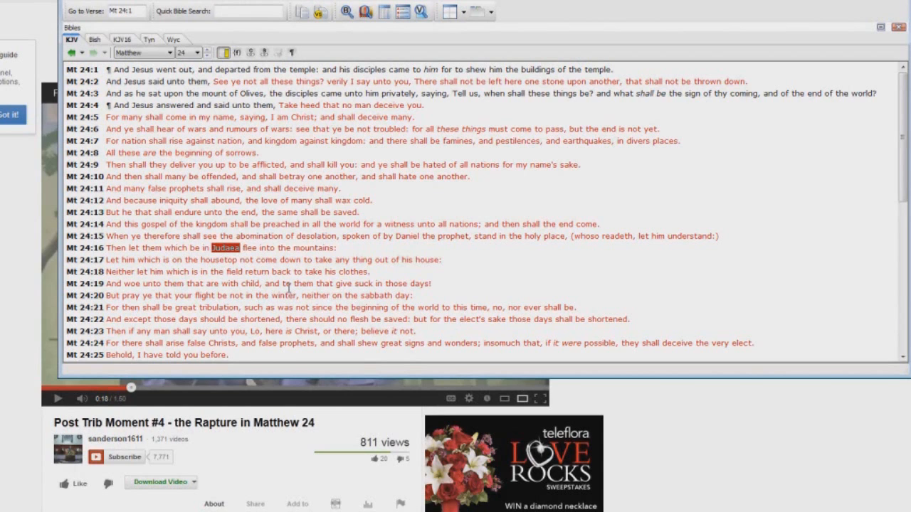
mouse_move(345, 253)
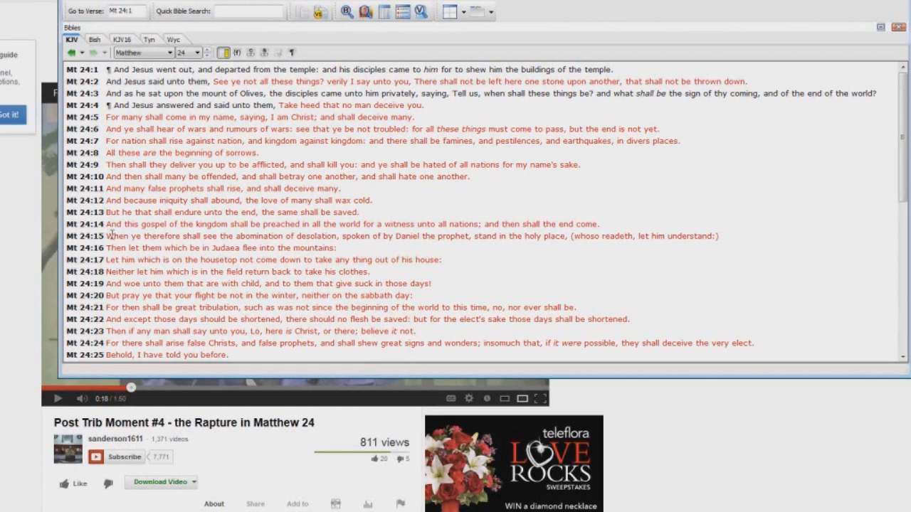
left_click_drag(105, 235, 306, 235)
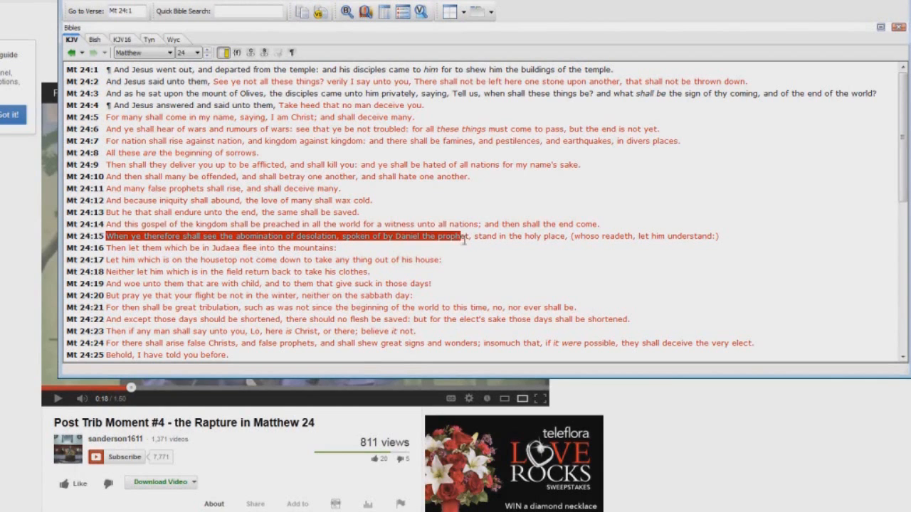
left_click_drag(462, 236, 566, 235)
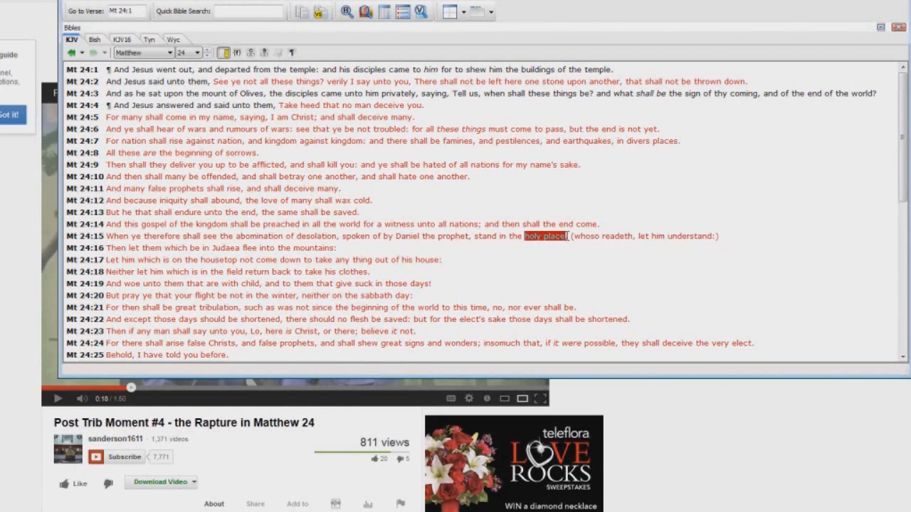
mouse_move(593, 288)
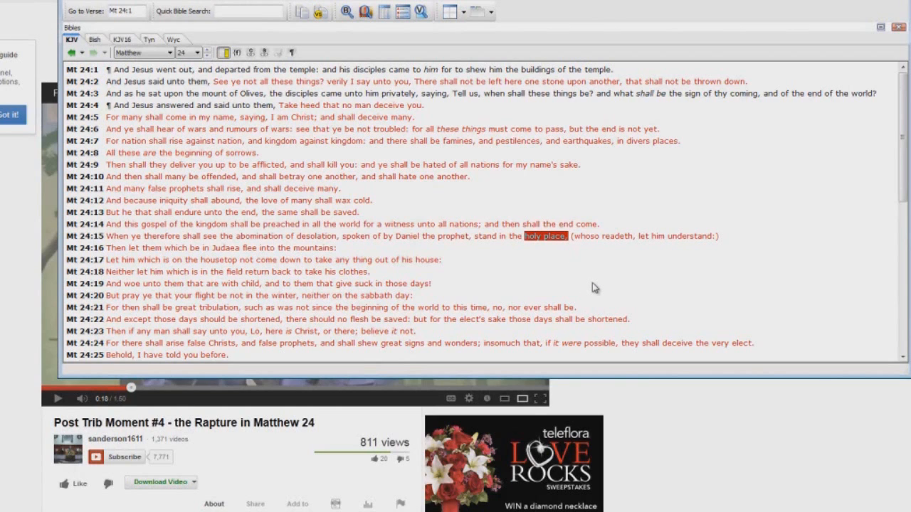
mouse_move(554, 270)
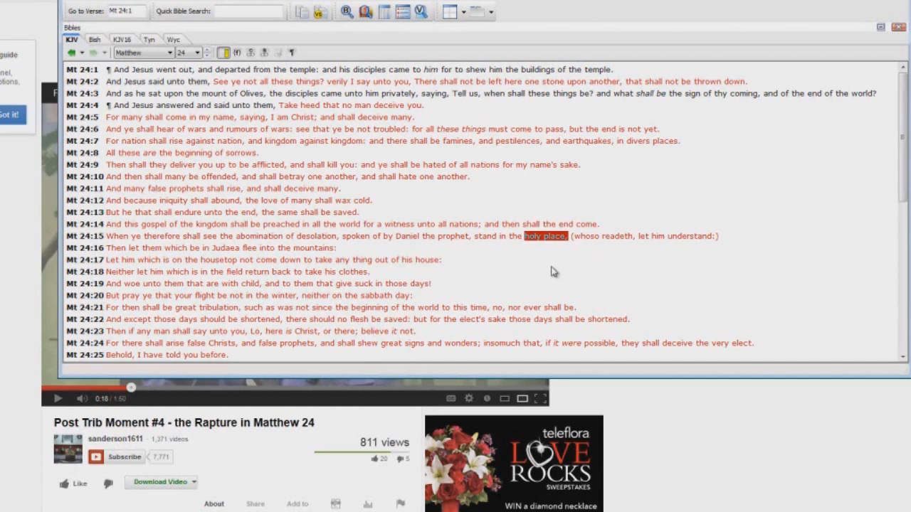
mouse_move(566, 254)
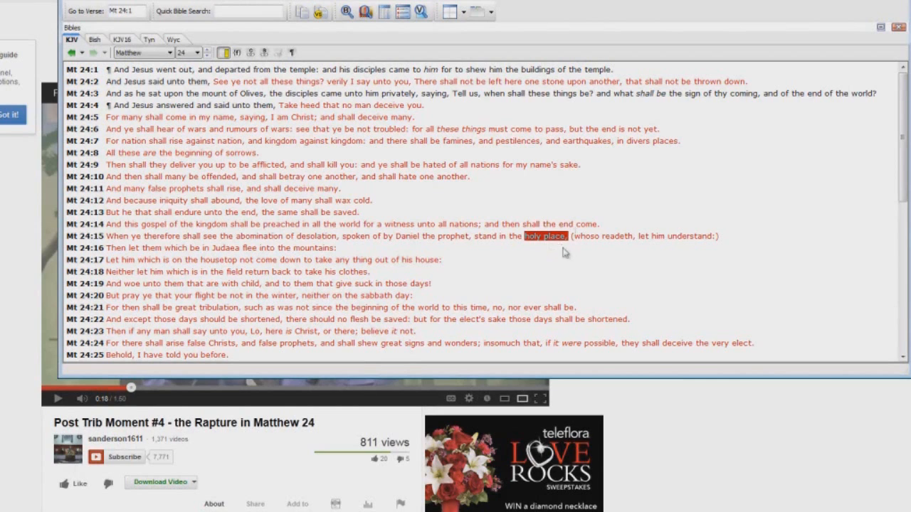
mouse_move(569, 271)
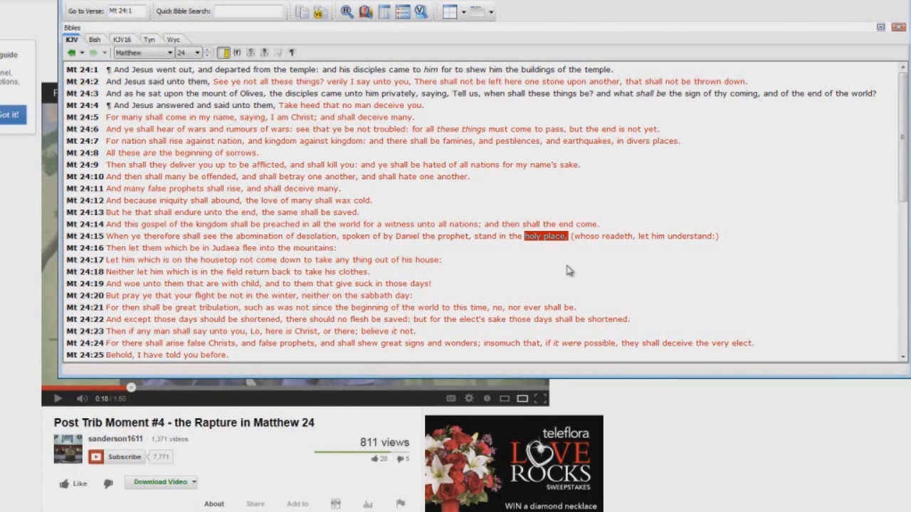
mouse_move(399, 234)
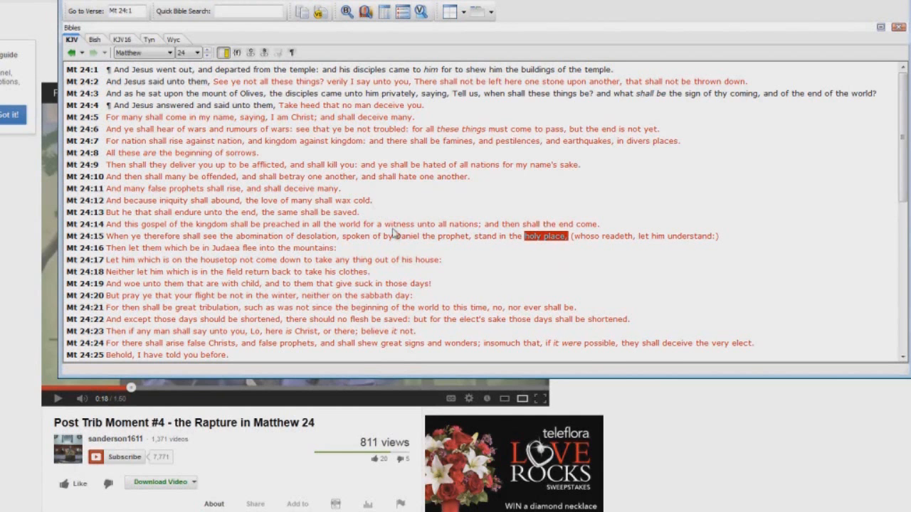
Scroll Matthew 24 down from verse 31 on the elect through verse 41
scroll("down", 3)
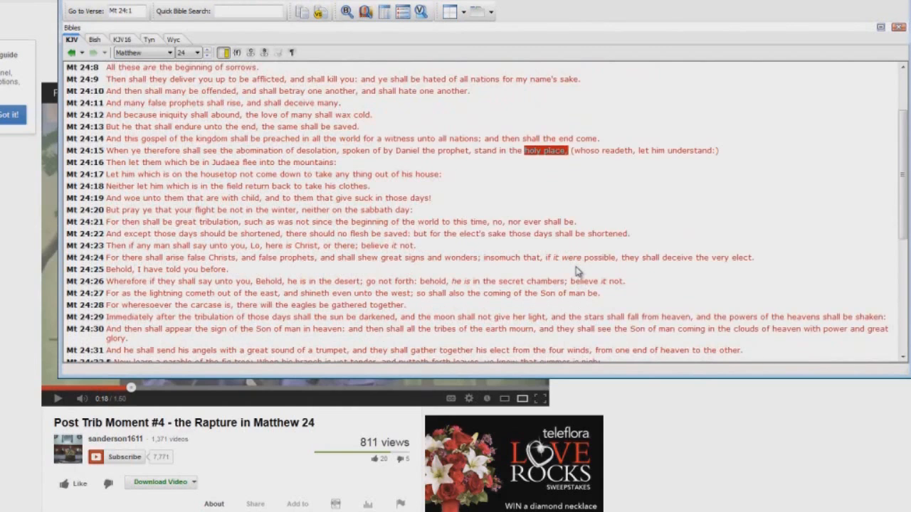
scroll("down", 3)
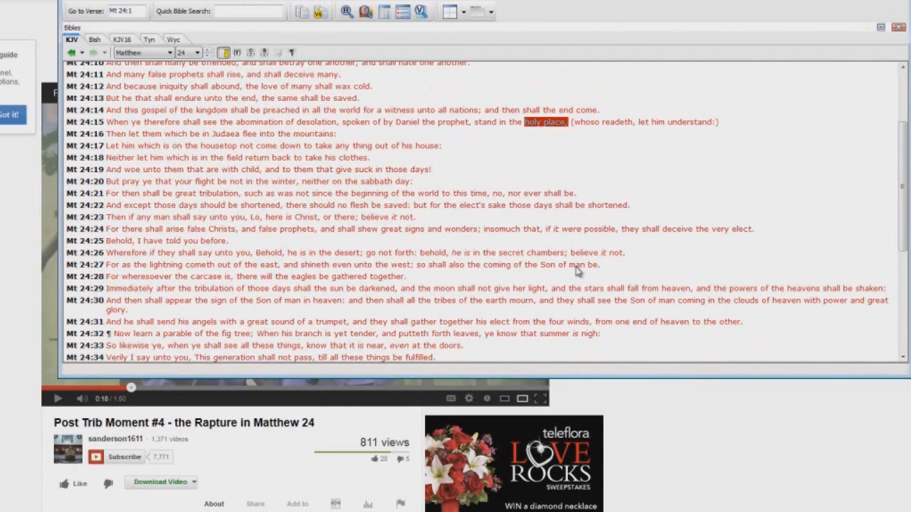
scroll("down", 3)
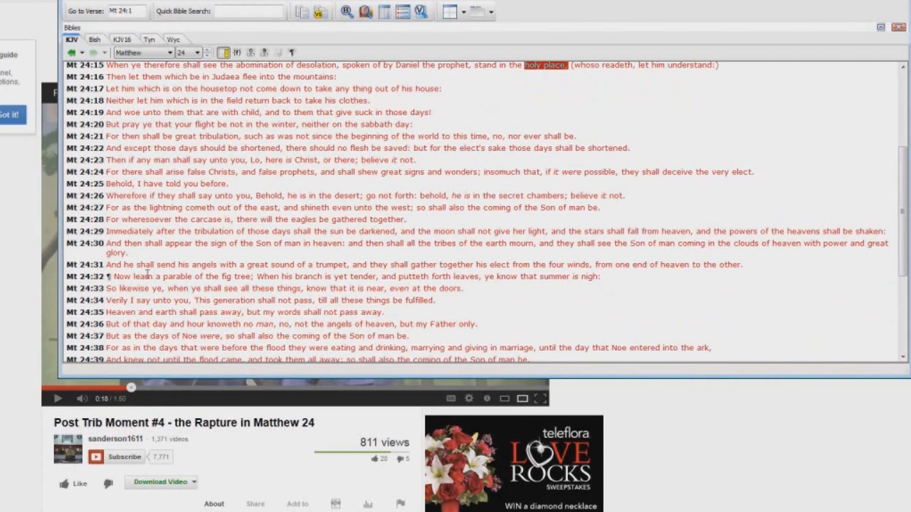
mouse_move(345, 276)
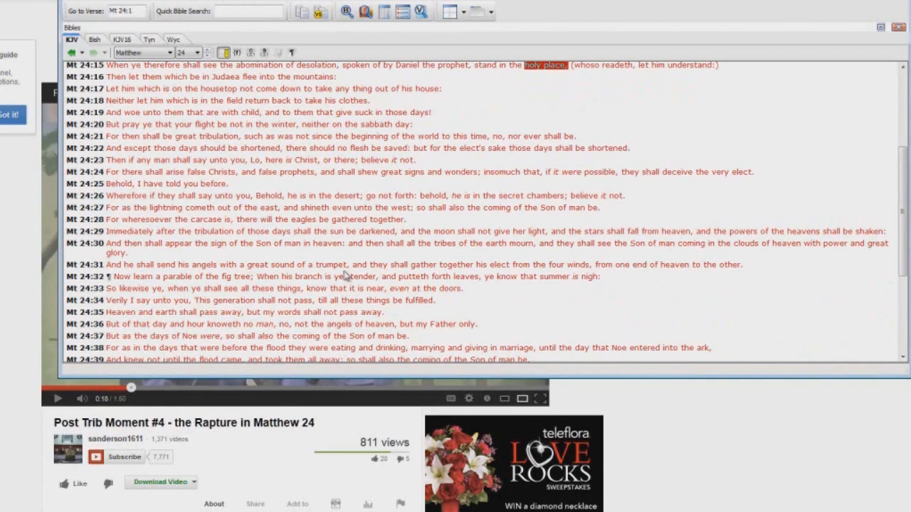
mouse_move(240, 264)
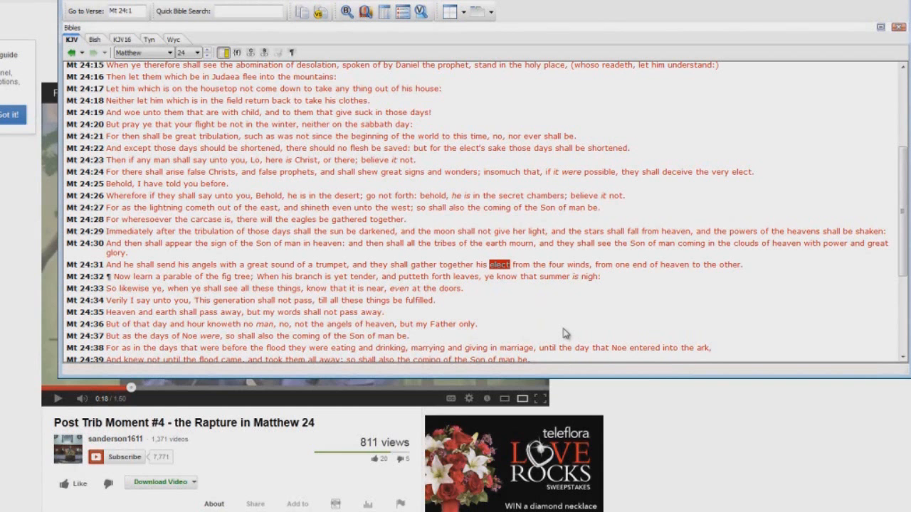
scroll("down", 3)
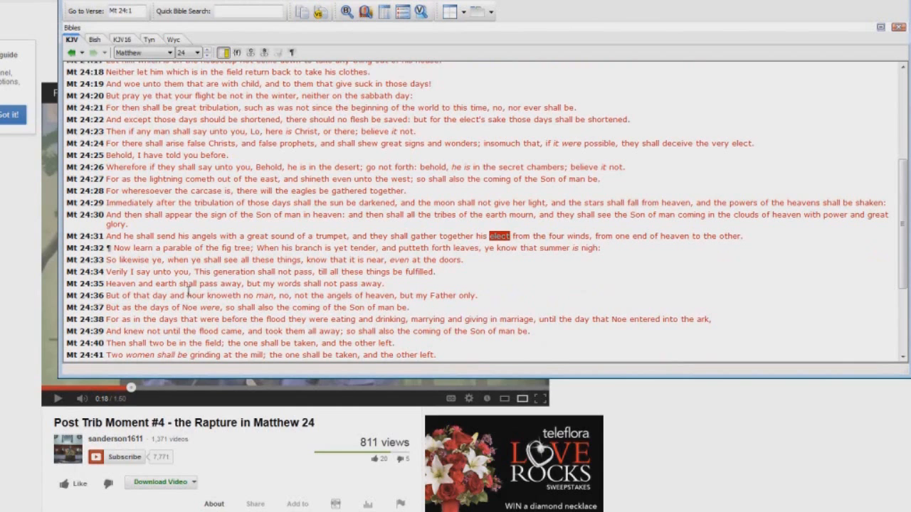
mouse_move(502, 294)
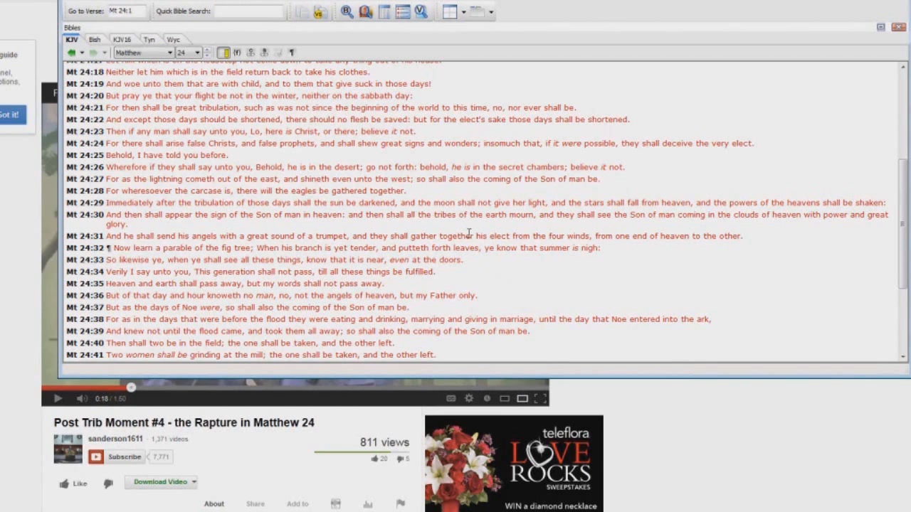
mouse_move(403, 187)
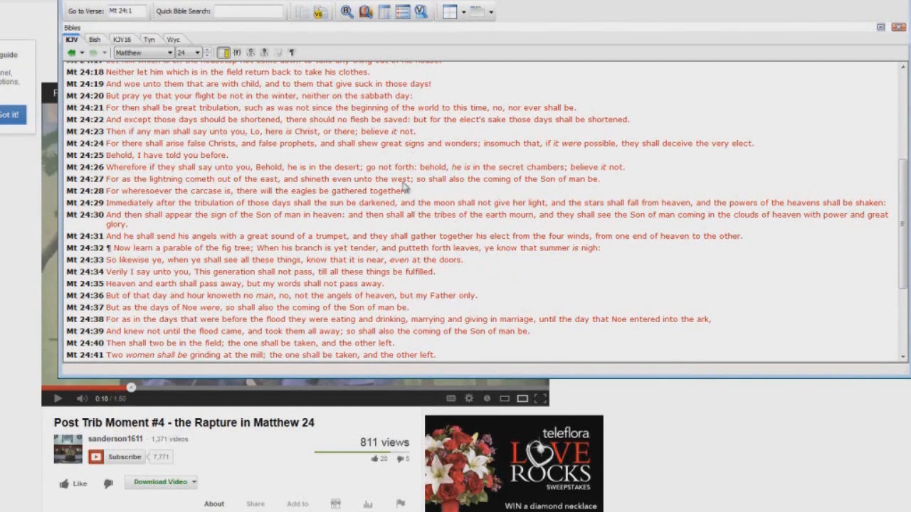
left_click(165, 52)
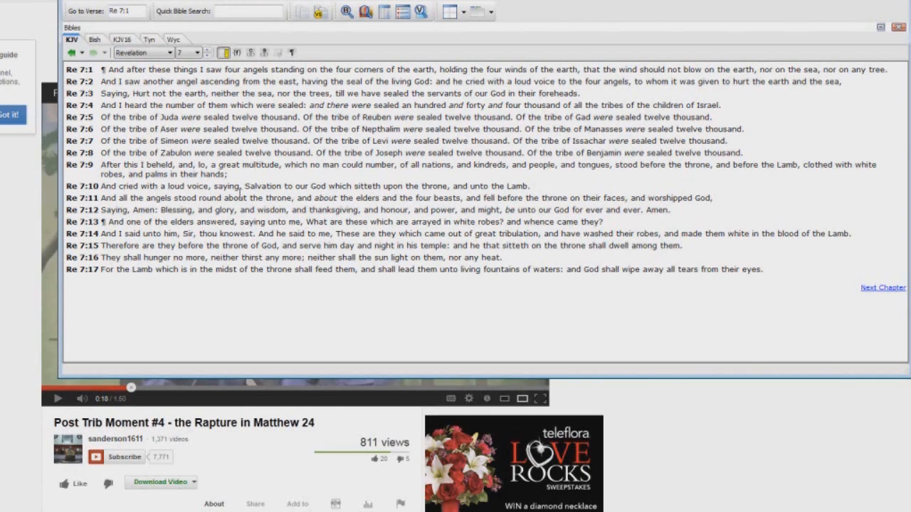
mouse_move(180, 115)
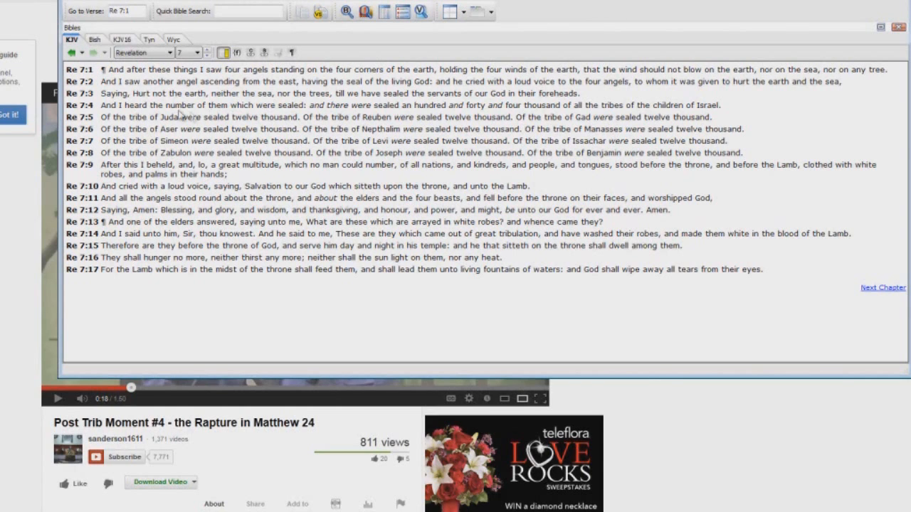
mouse_move(176, 109)
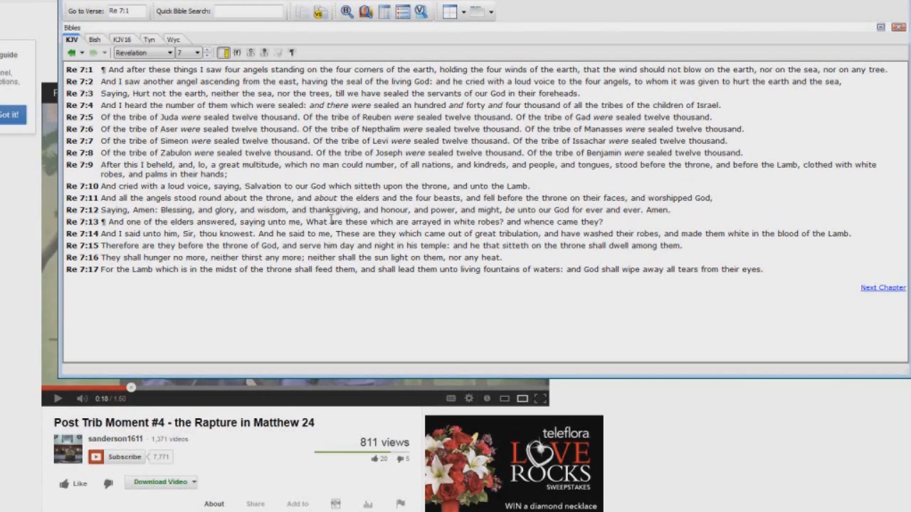
Use the book dropdown to bring up Revelation 7 in the KJV
left_click(168, 52)
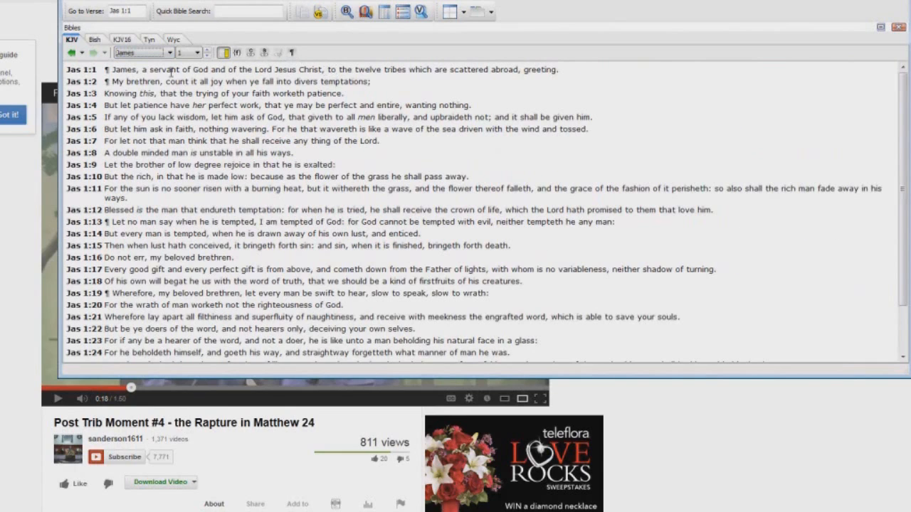
Mark 'James, a servant' and 'tribes' in James 1:1, then switch the book to Matthew
left_click_drag(110, 69, 182, 69)
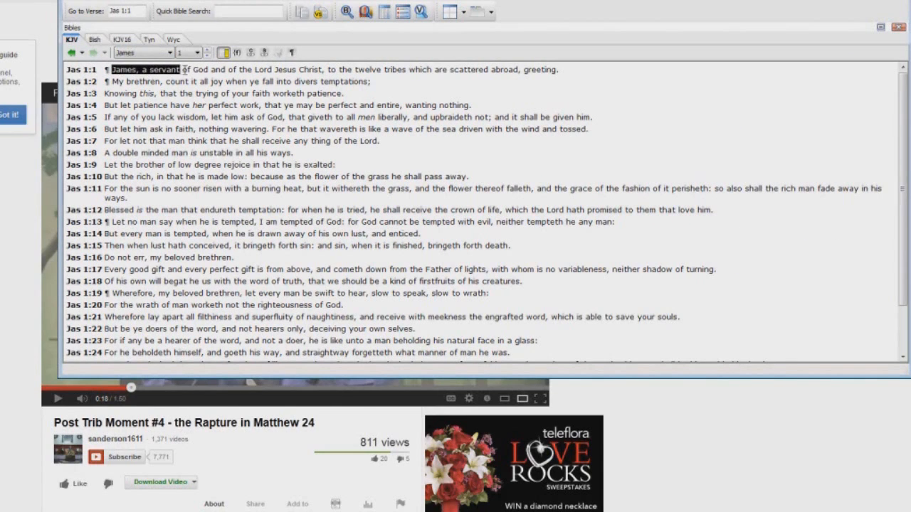
left_click_drag(181, 69, 323, 69)
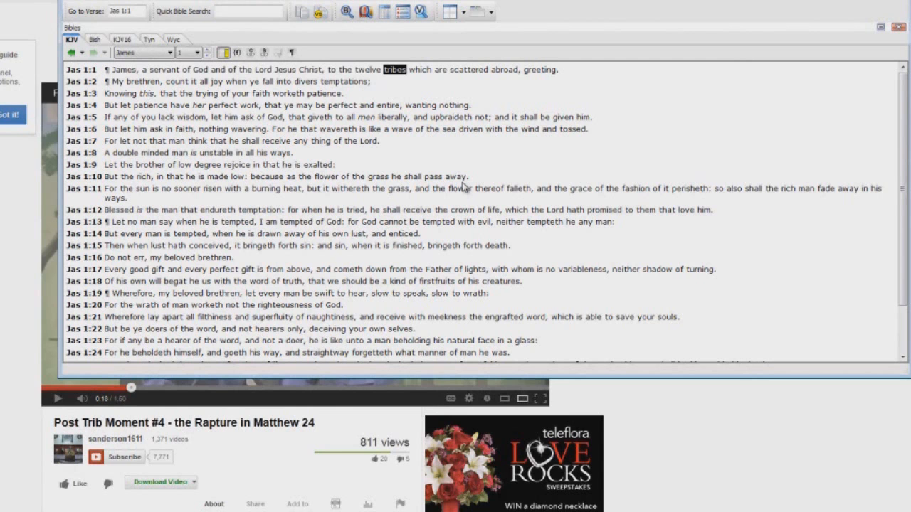
left_click(166, 53)
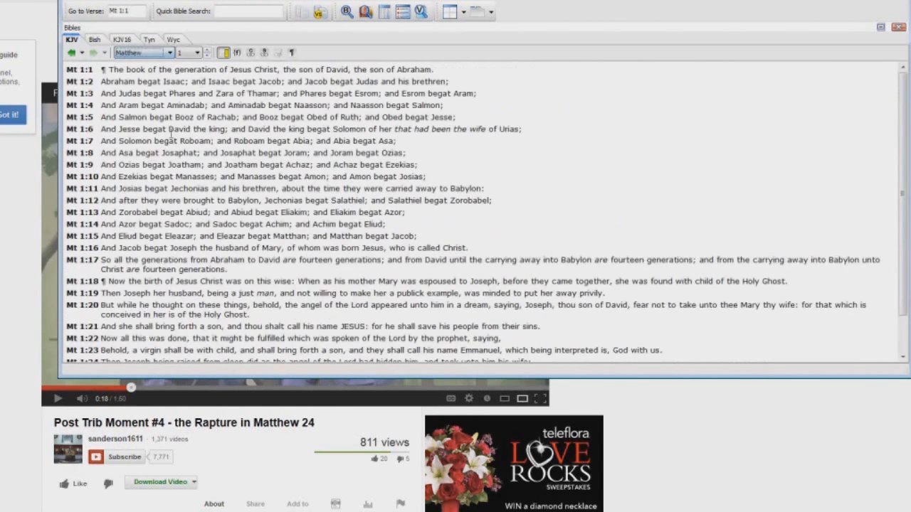
Open Matthew 24 and mark 'sabbath' in verse 20
left_click(205, 52)
type("24")
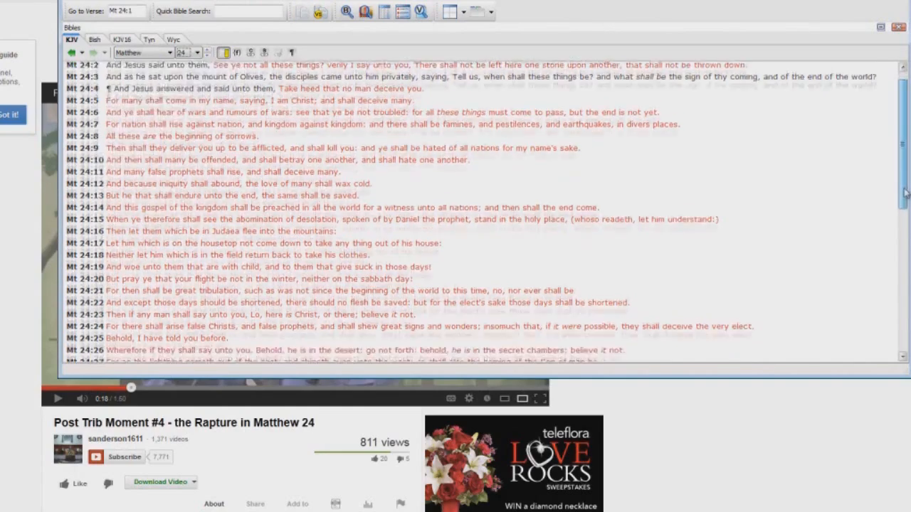
scroll("down", 3)
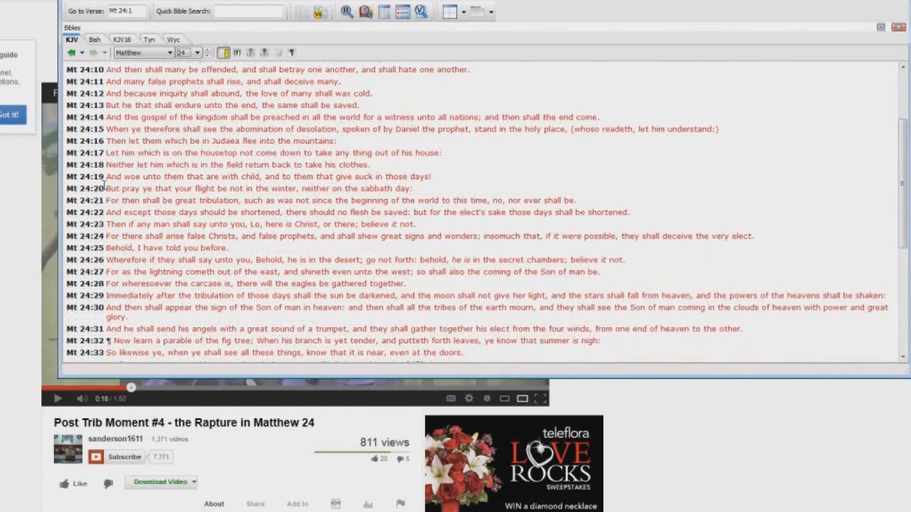
left_click_drag(105, 188, 192, 187)
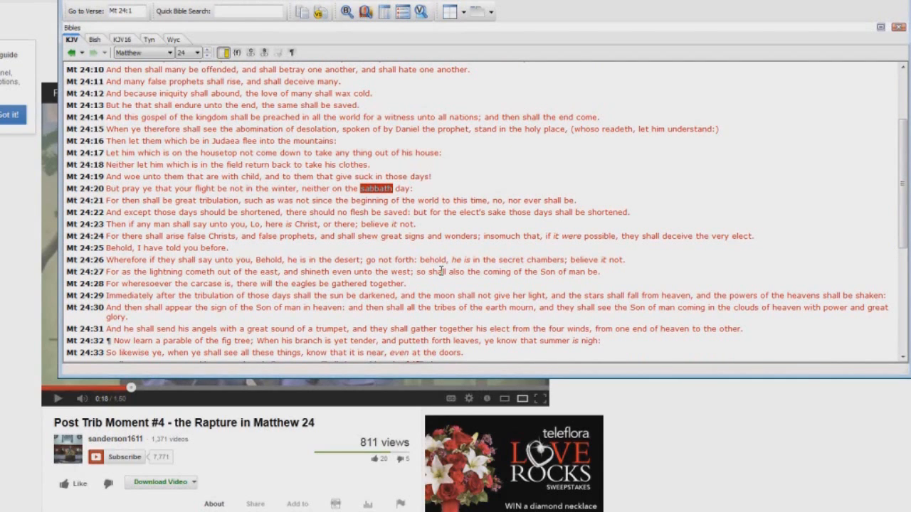
mouse_move(572, 260)
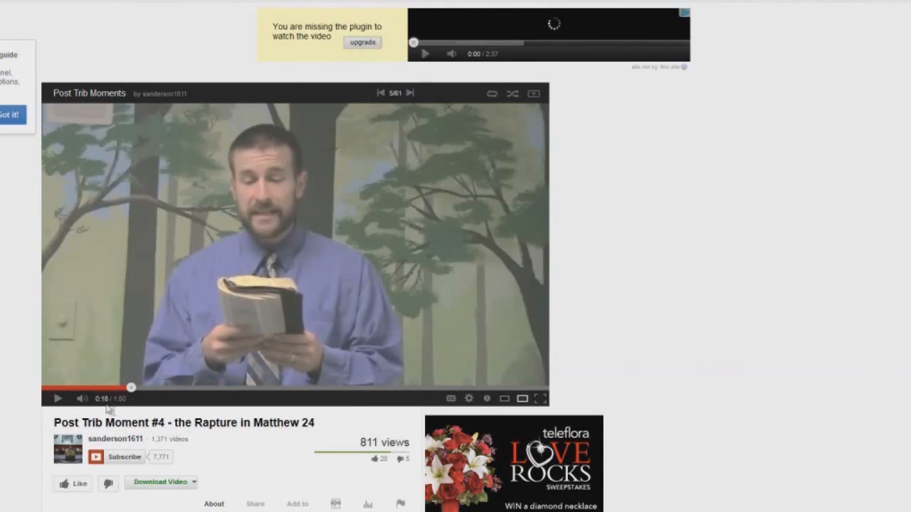
mouse_move(59, 400)
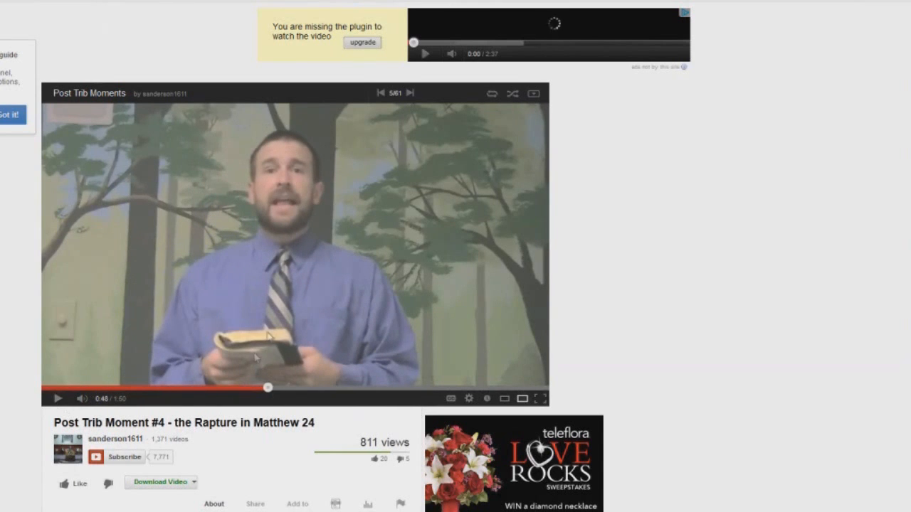
mouse_move(59, 399)
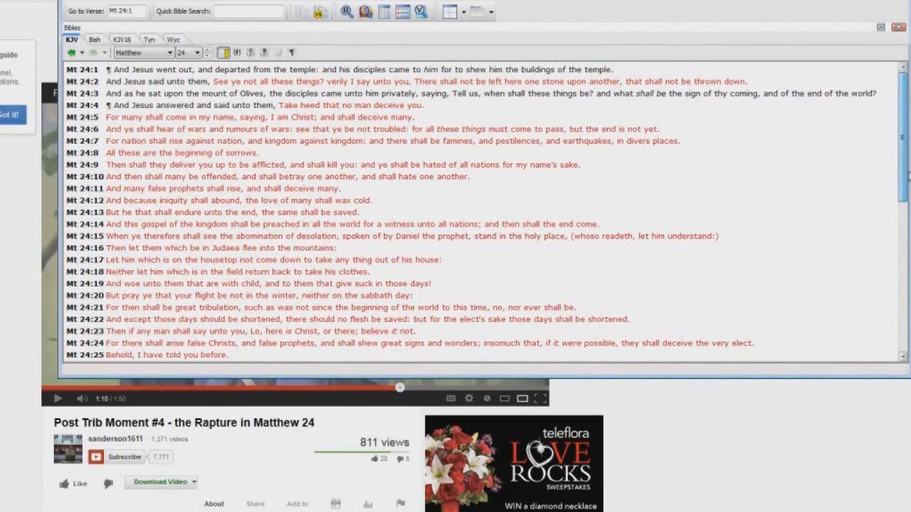
Mark the darkened sun and moon, falling stars, and 'sign' in Matthew 24:29–30
scroll("down", 3)
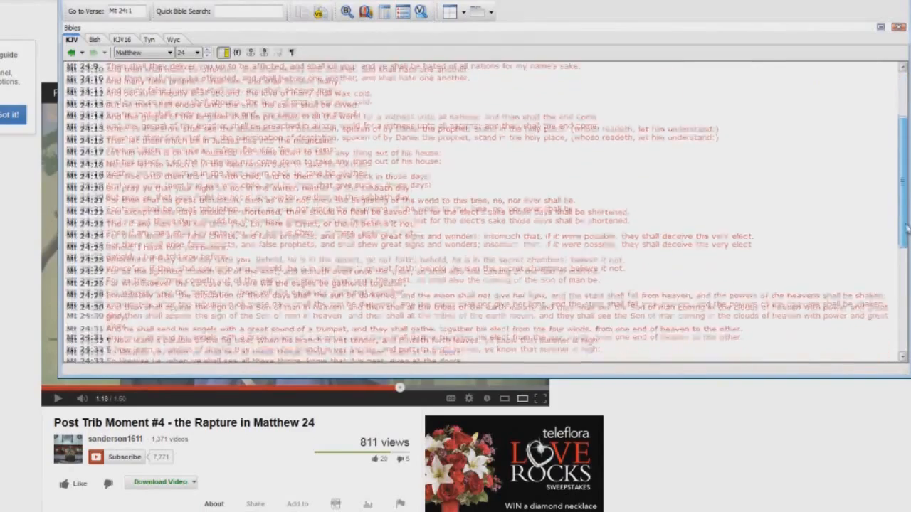
scroll("down", 3)
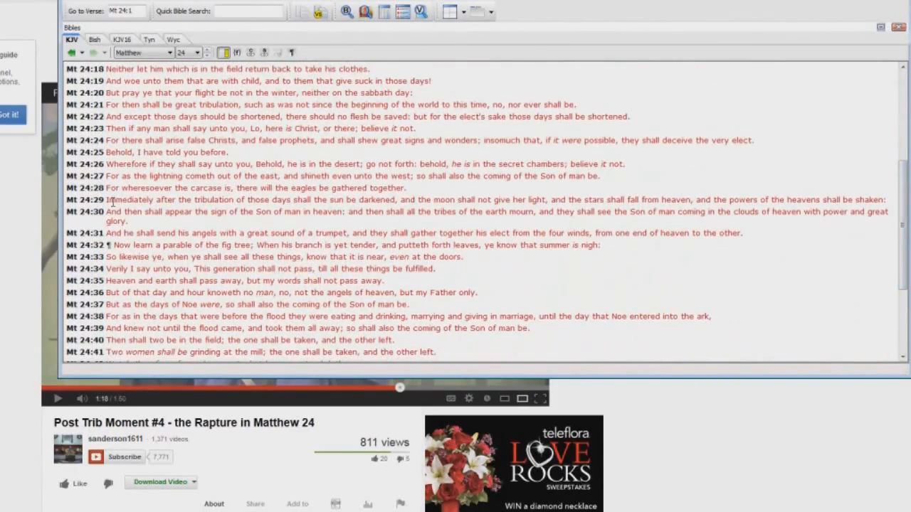
double_click(128, 200)
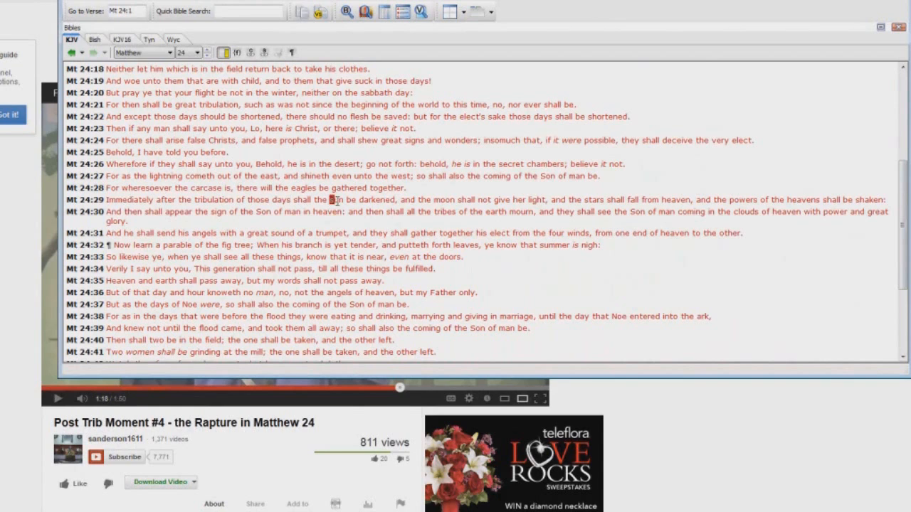
left_click_drag(332, 199, 397, 199)
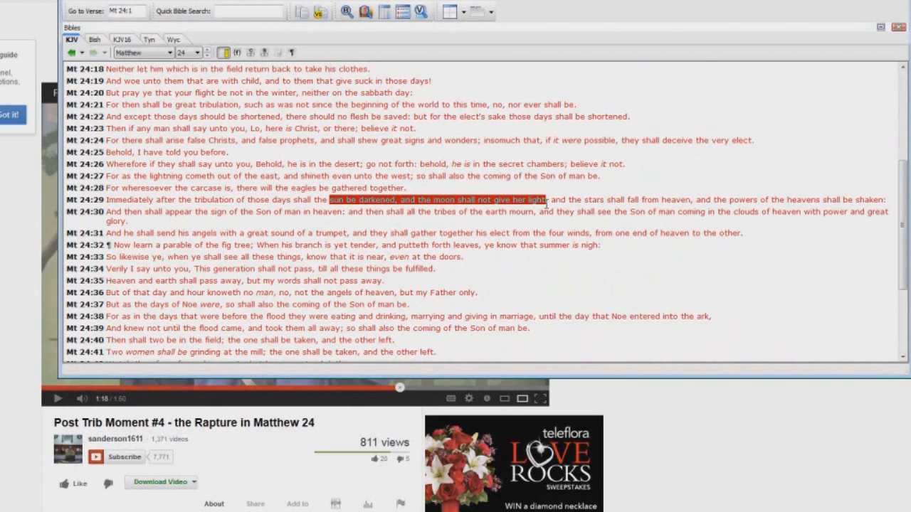
left_click_drag(541, 199, 679, 200)
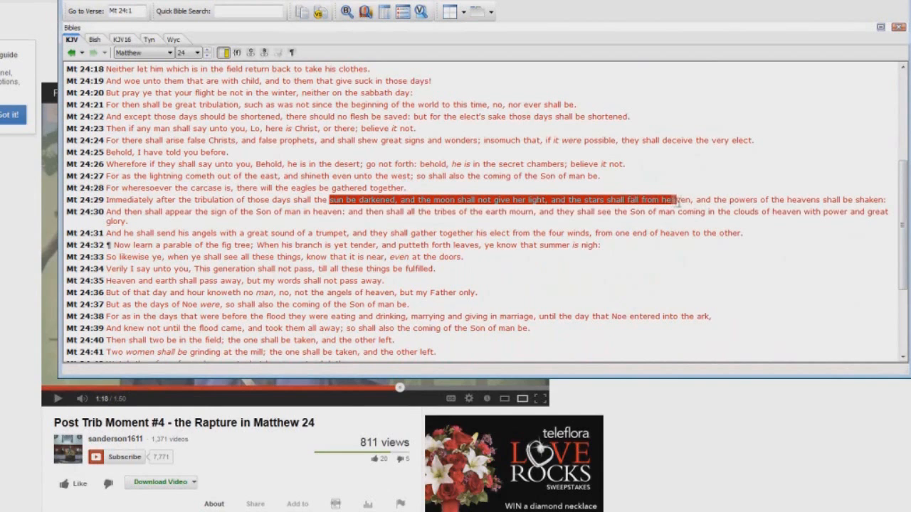
left_click_drag(676, 200, 882, 199)
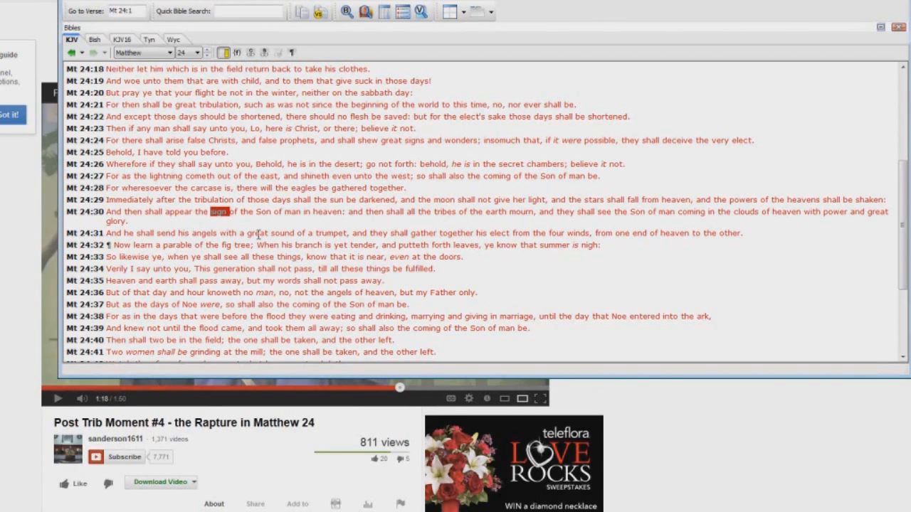
mouse_move(254, 234)
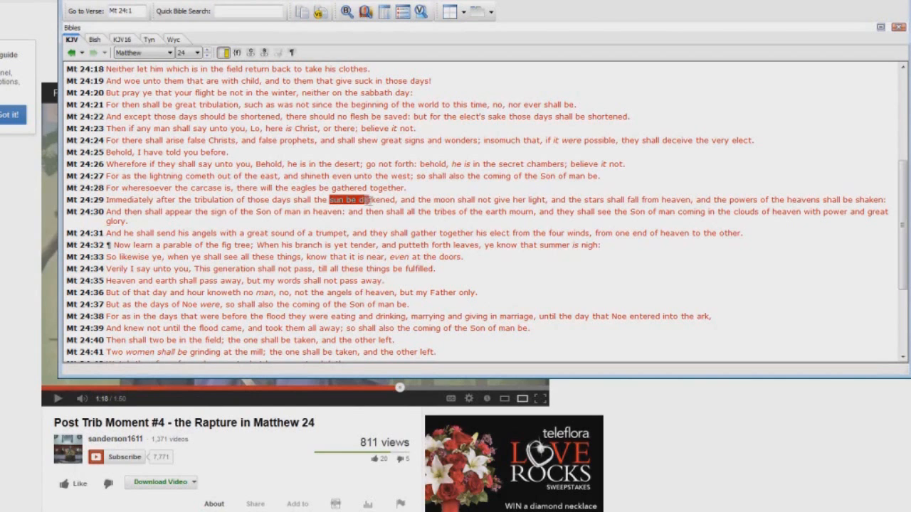
left_click_drag(359, 199, 655, 199)
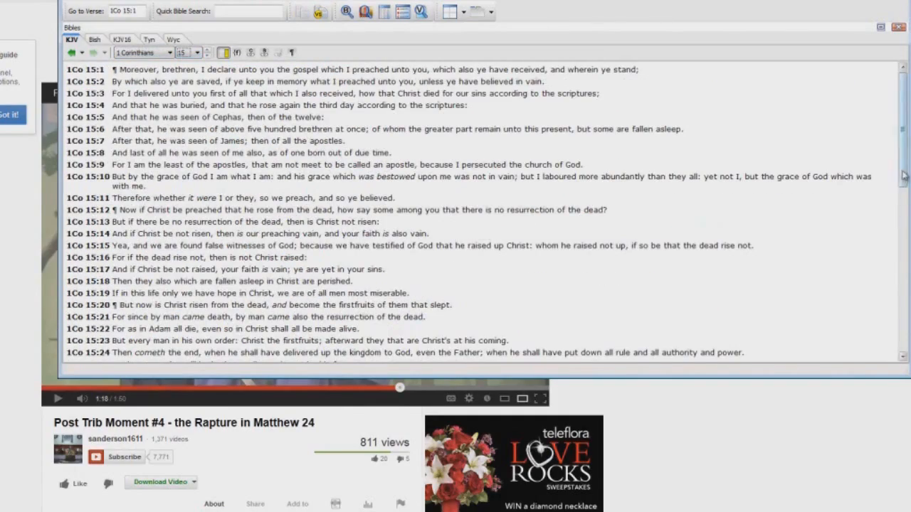
Mark 'In a moment, in the twinkling of an eye' in 1 Corinthians 15:52
scroll("down", 3)
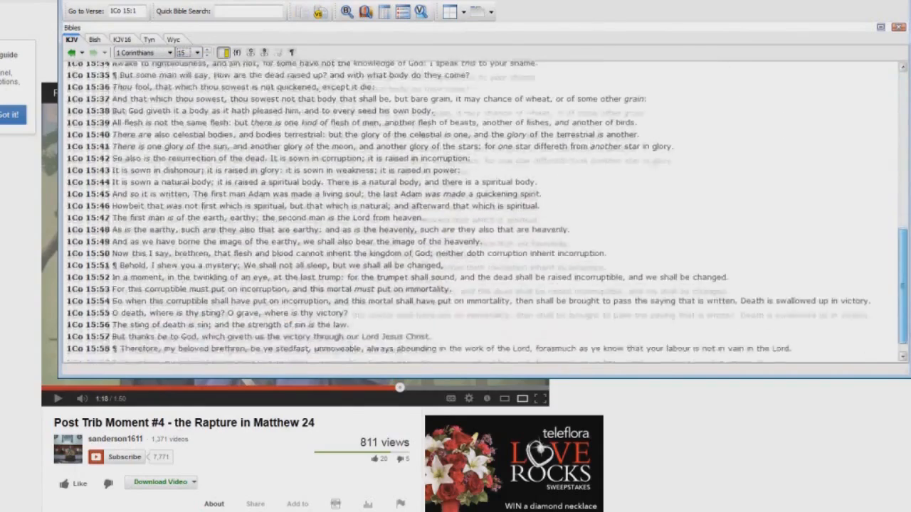
scroll("down", 3)
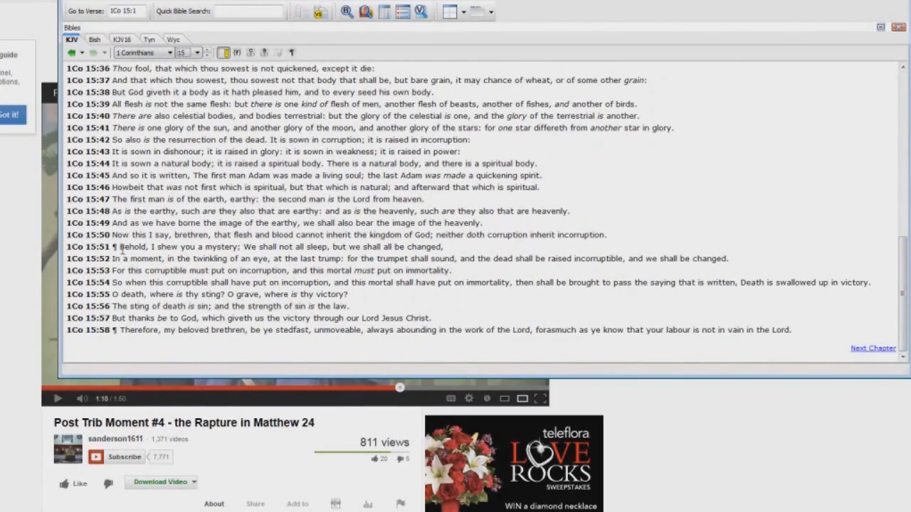
left_click_drag(119, 246, 370, 246)
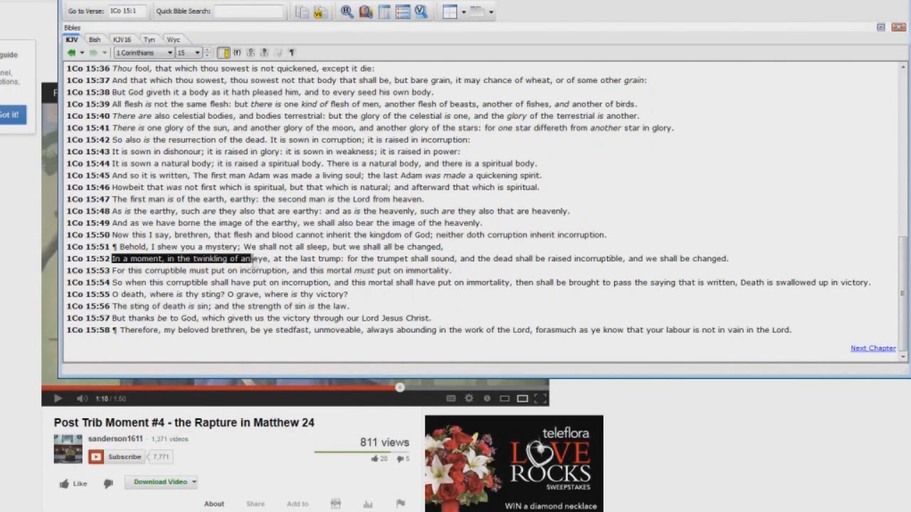
left_click_drag(242, 258, 279, 259)
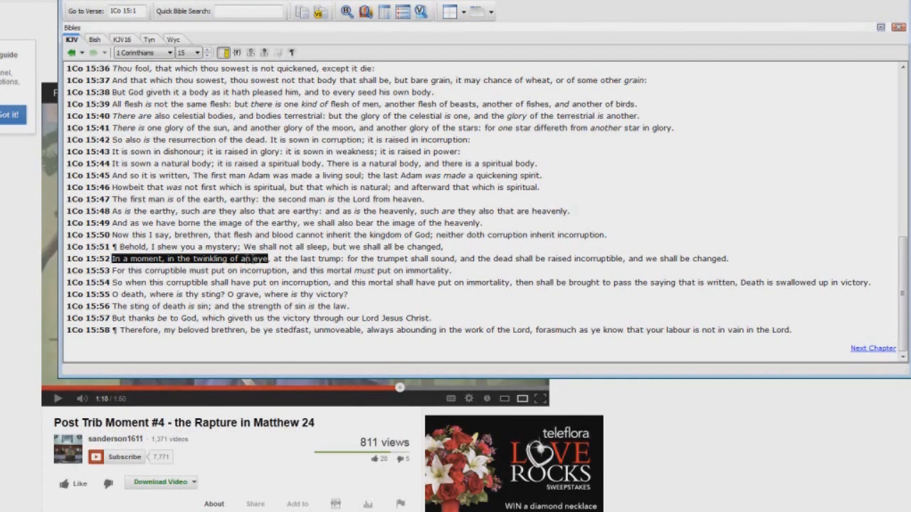
mouse_move(286, 366)
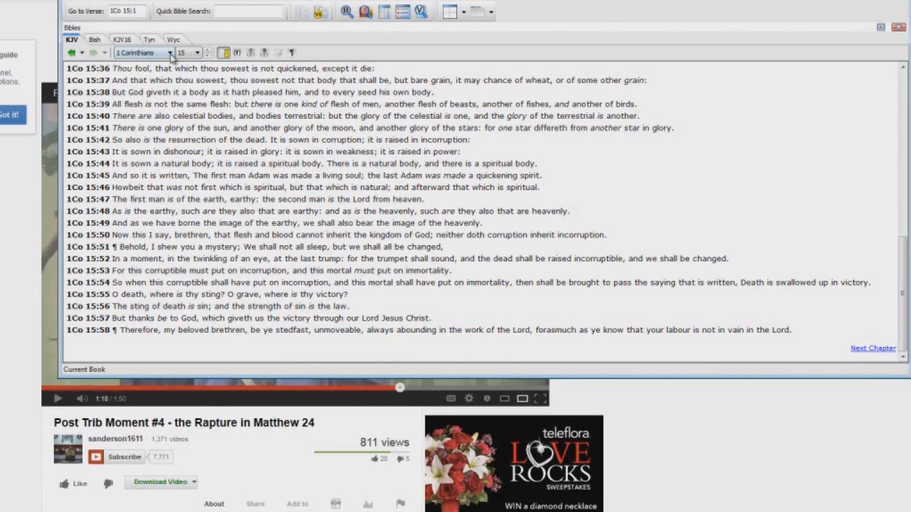
Switch to 1 Thessalonians 4 and mark all of verse 16
left_click(169, 53)
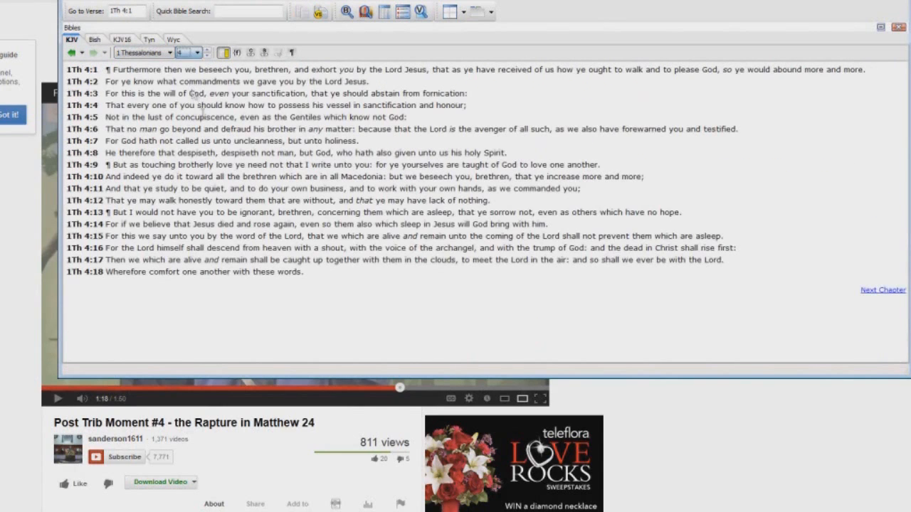
double_click(124, 247)
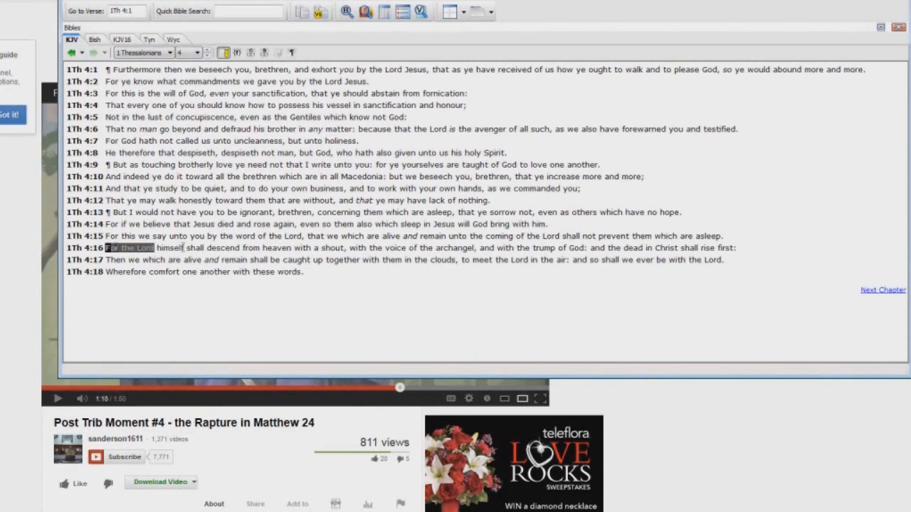
left_click_drag(107, 248, 516, 248)
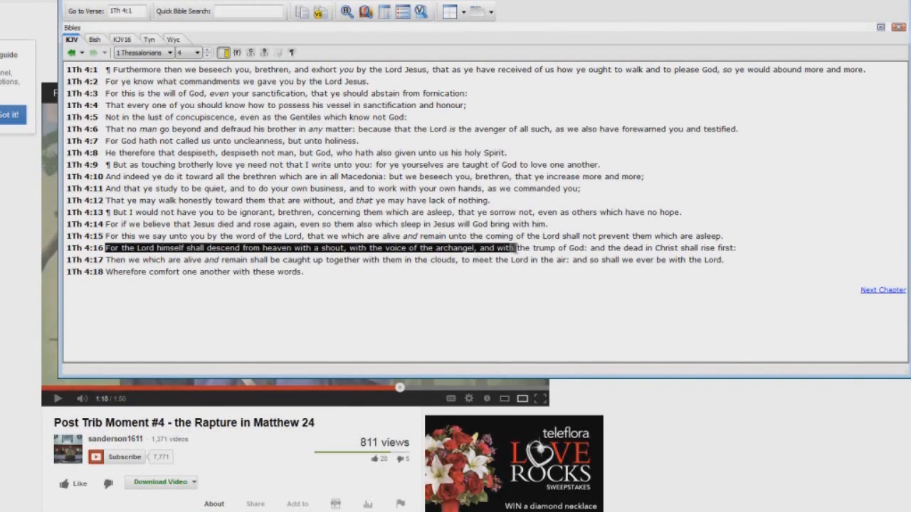
left_click_drag(520, 247, 697, 247)
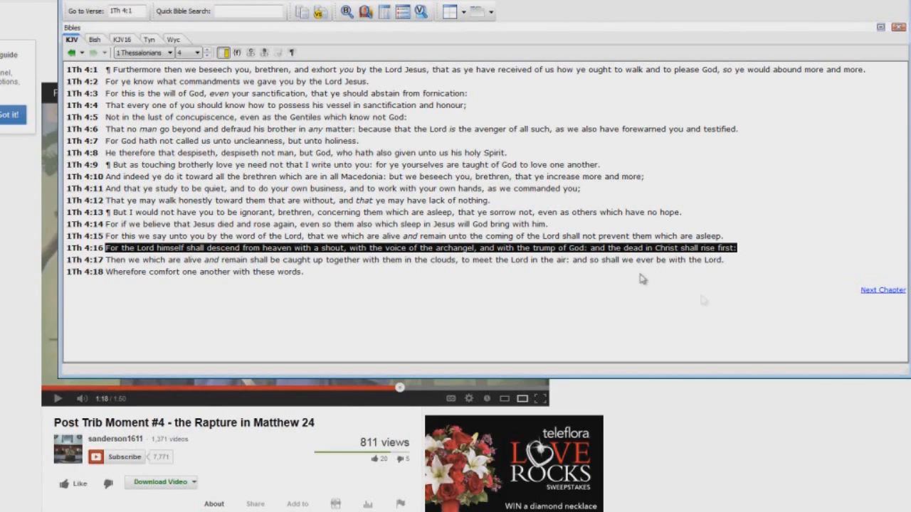
mouse_move(352, 247)
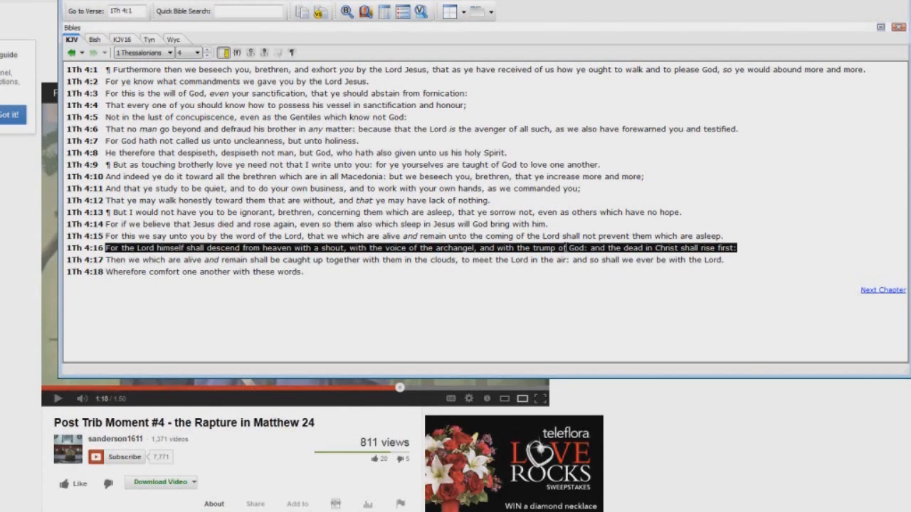
mouse_move(330, 297)
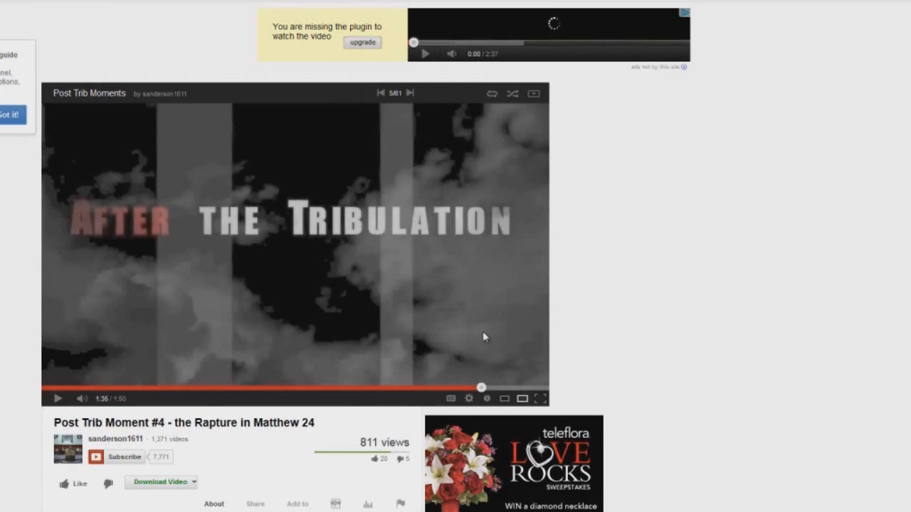
mouse_move(480, 340)
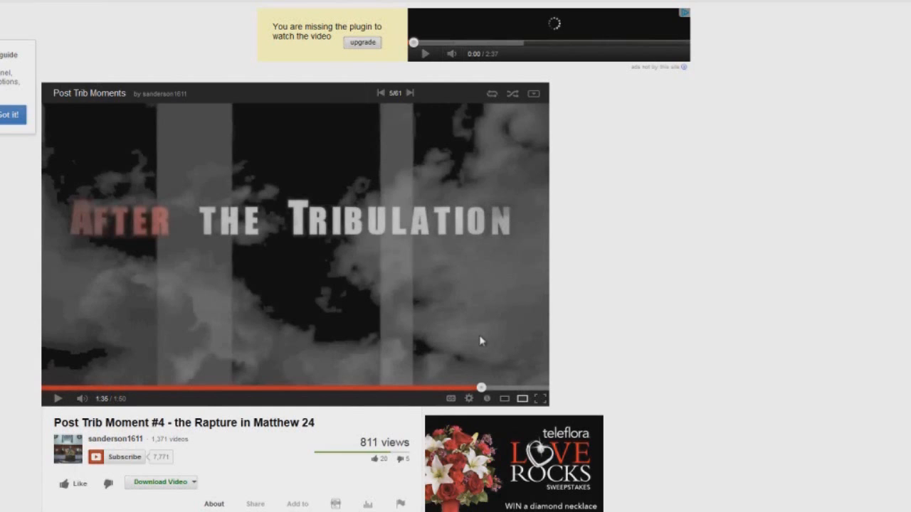